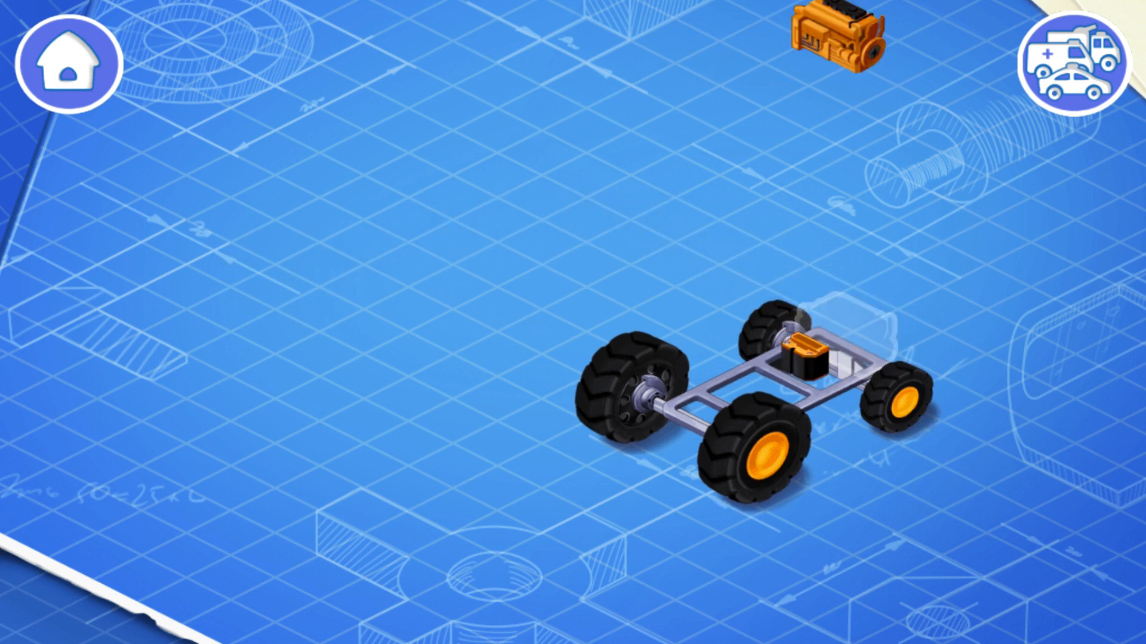
# Drop the orange engine into its outlined slot on the wheeled chassis
pyautogui.moveTo(833, 44); pyautogui.dragTo(833, 344)
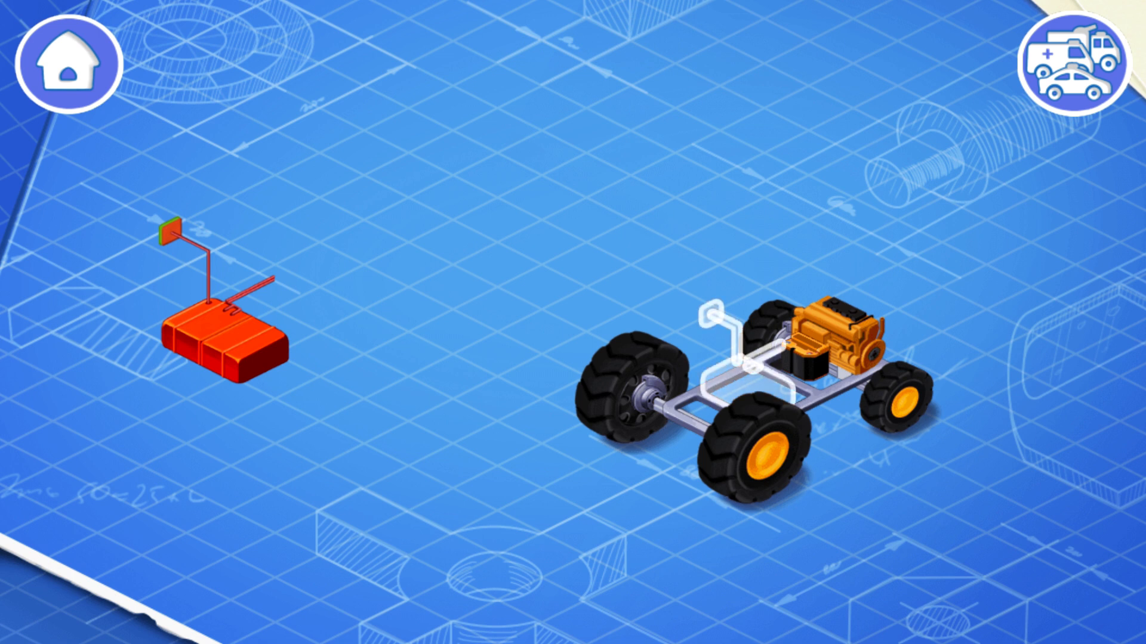
# Carry the red fuel tank from the left and seat it on the chassis beside the engine
pyautogui.moveTo(227, 337); pyautogui.dragTo(475, 227)
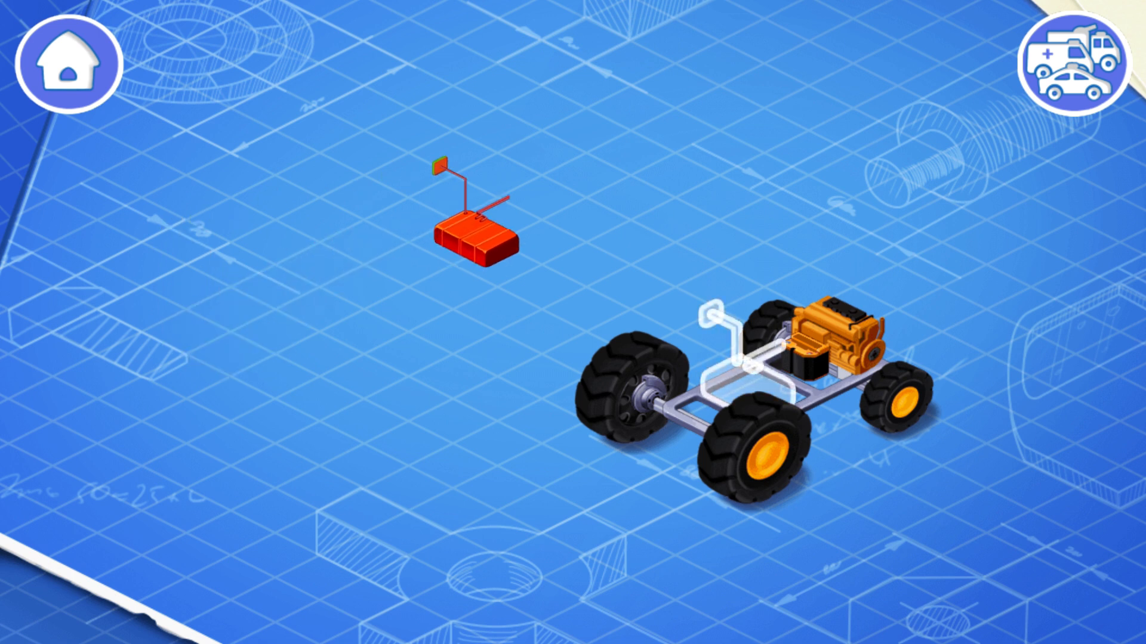
pyautogui.moveTo(475, 238); pyautogui.dragTo(731, 380)
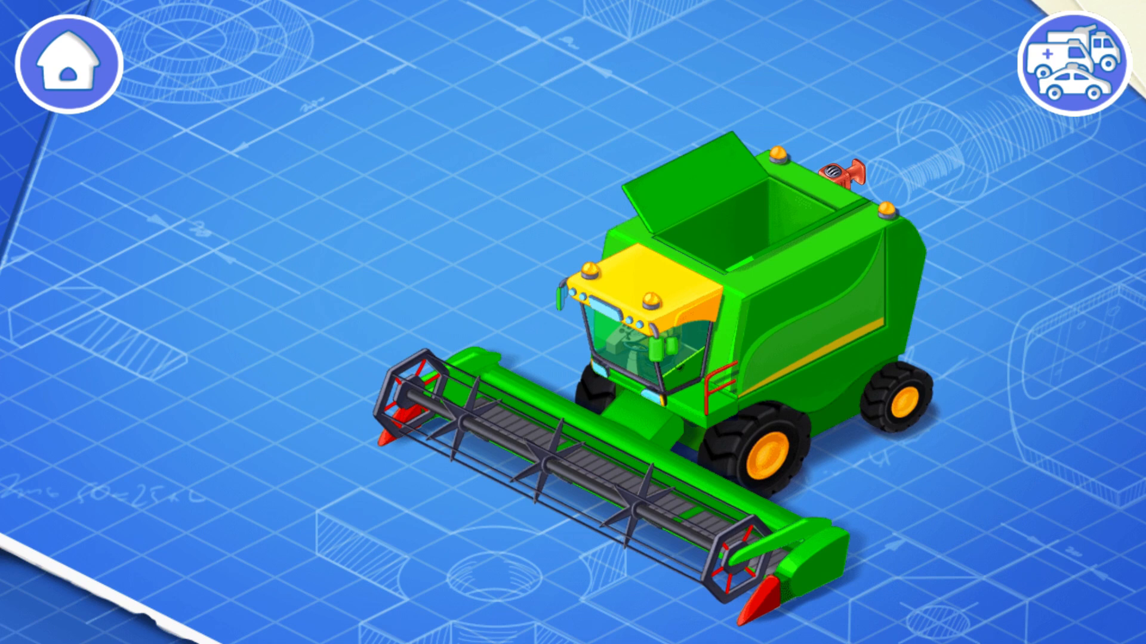
# Tap the finished green harvester to send it out driving
pyautogui.click(851, 172)
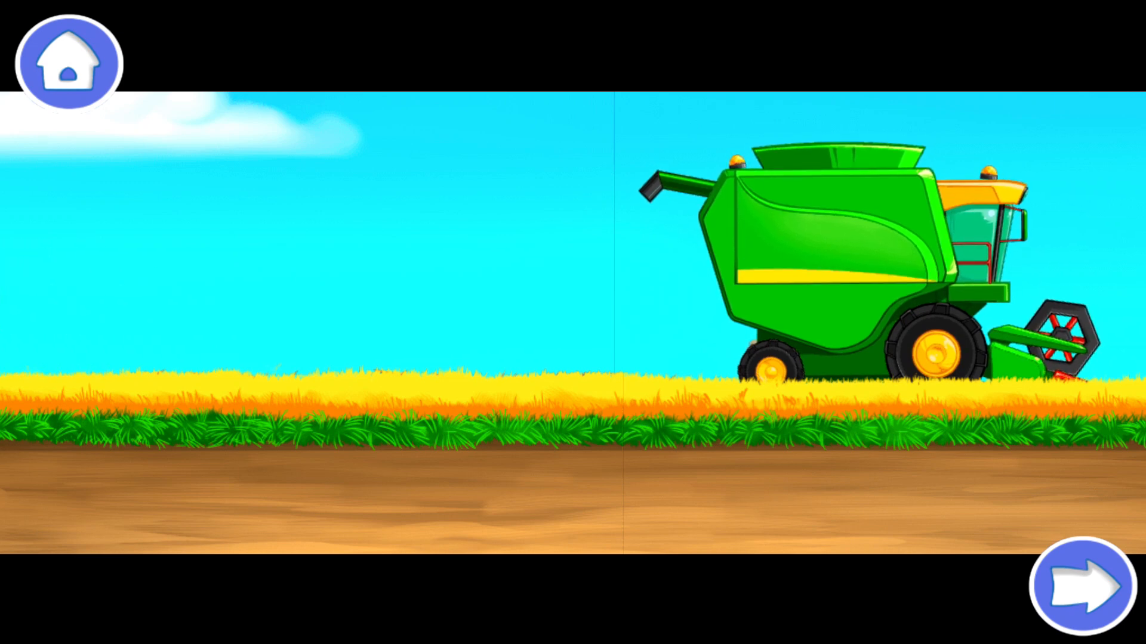
# Drive the harvester across the wheat field, then continue to the golden wheat scene
pyautogui.click(1076, 584)
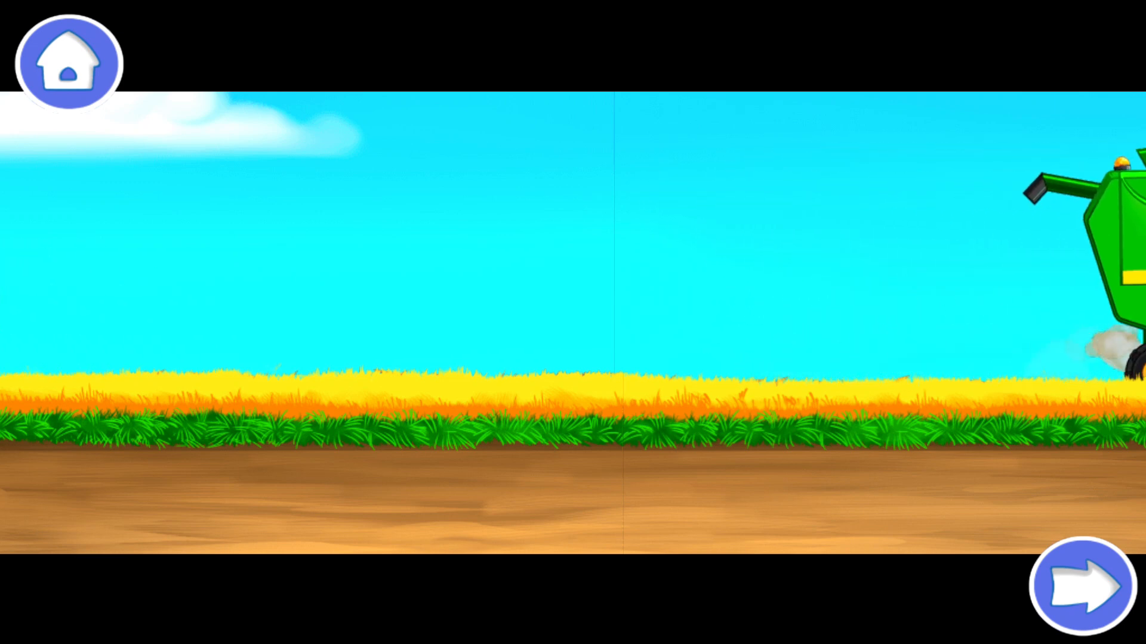
pyautogui.click(1084, 588)
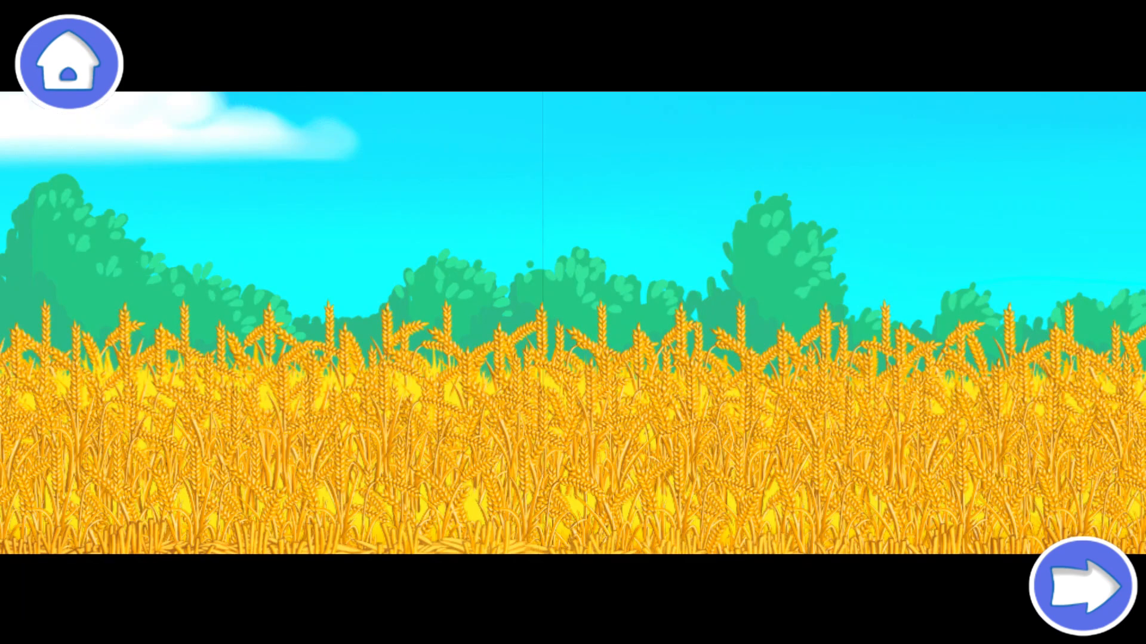